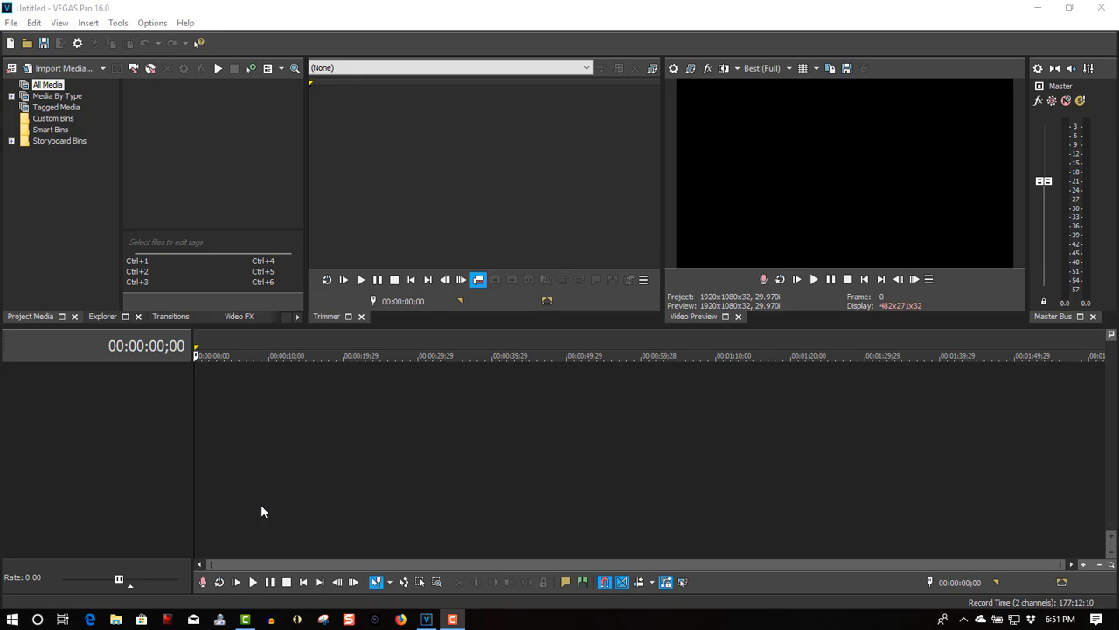
Insert an empty video track into the blank timeline from the track header menu.
{"action": "right_click", "coordinate": [262, 511]}
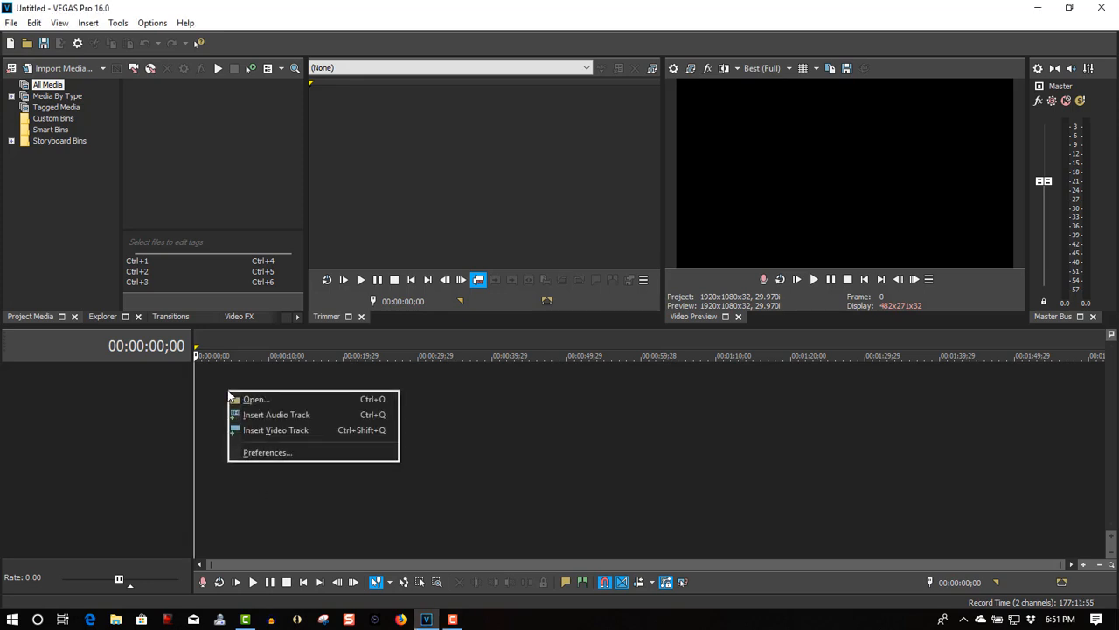
{"action": "left_click", "coordinate": [276, 413]}
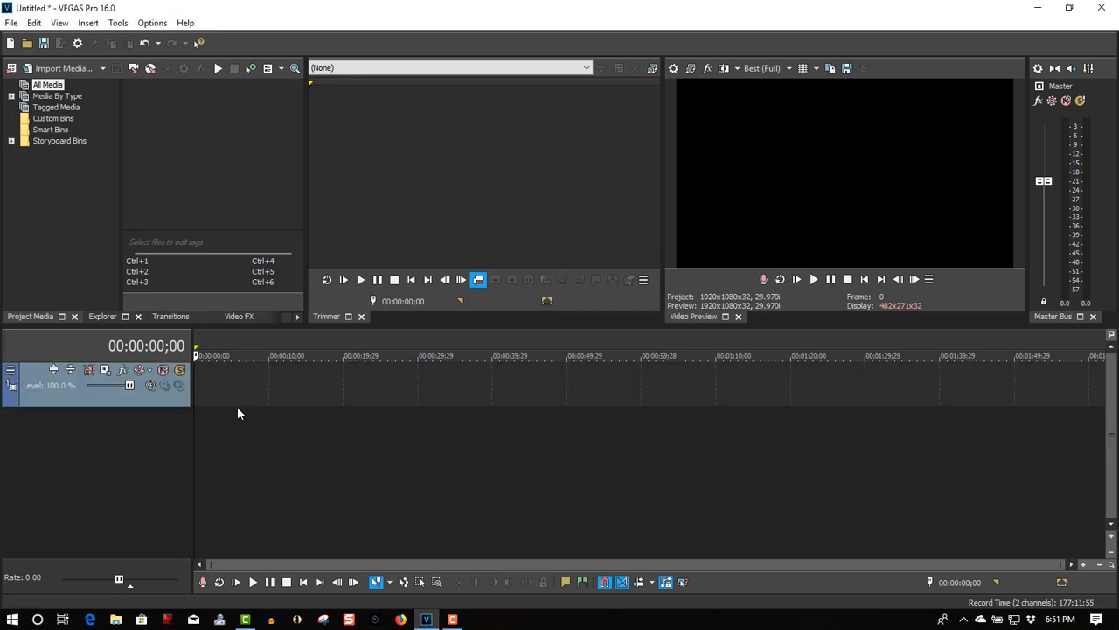
Insert a text media event on the video track reading 'VEGAS'.
{"action": "right_click", "coordinate": [240, 413]}
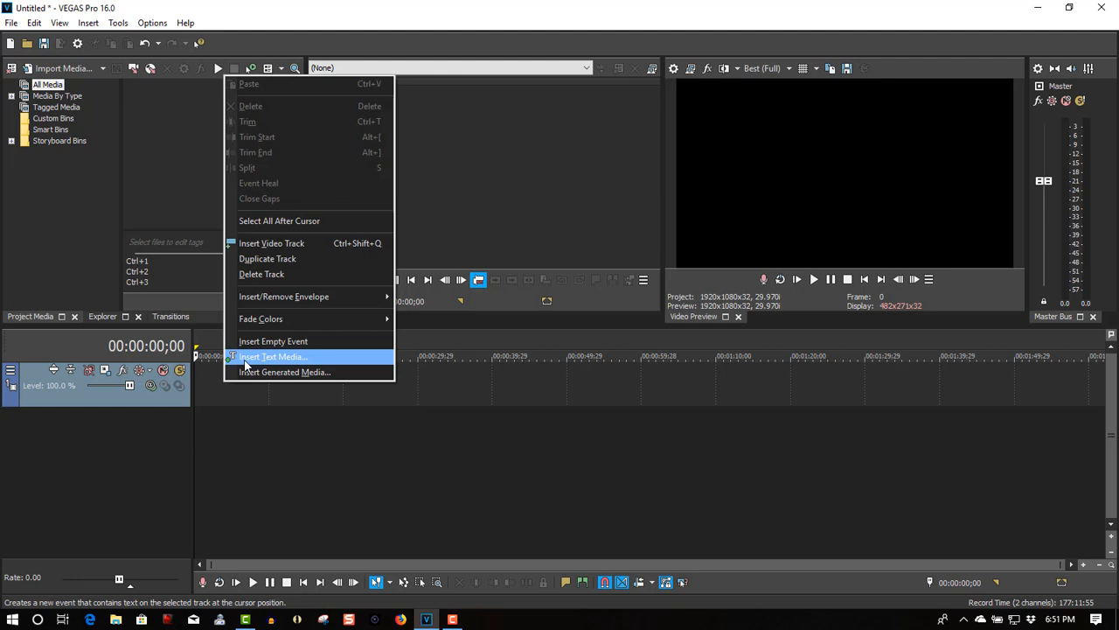
{"action": "left_click", "coordinate": [272, 356]}
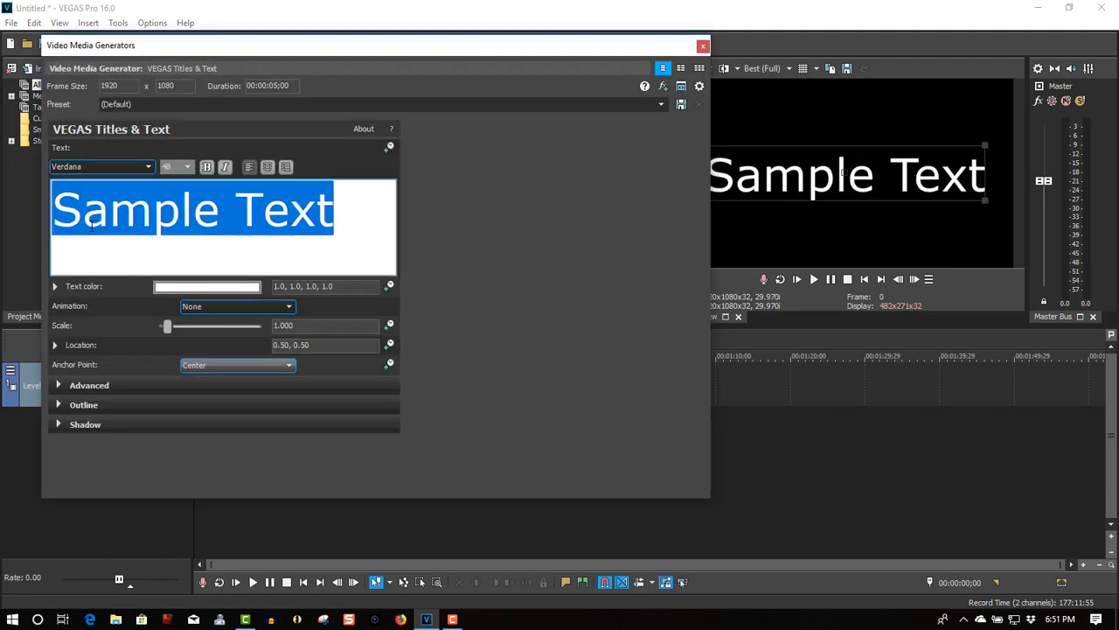
{"action": "type", "text": "VE"}
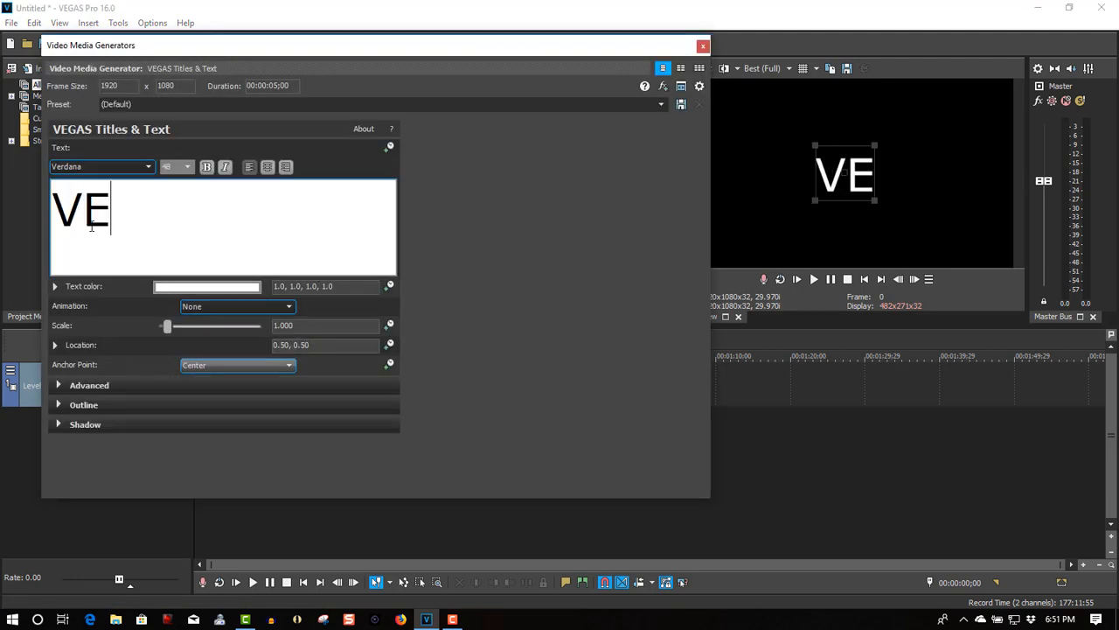
{"action": "type", "text": "GAS"}
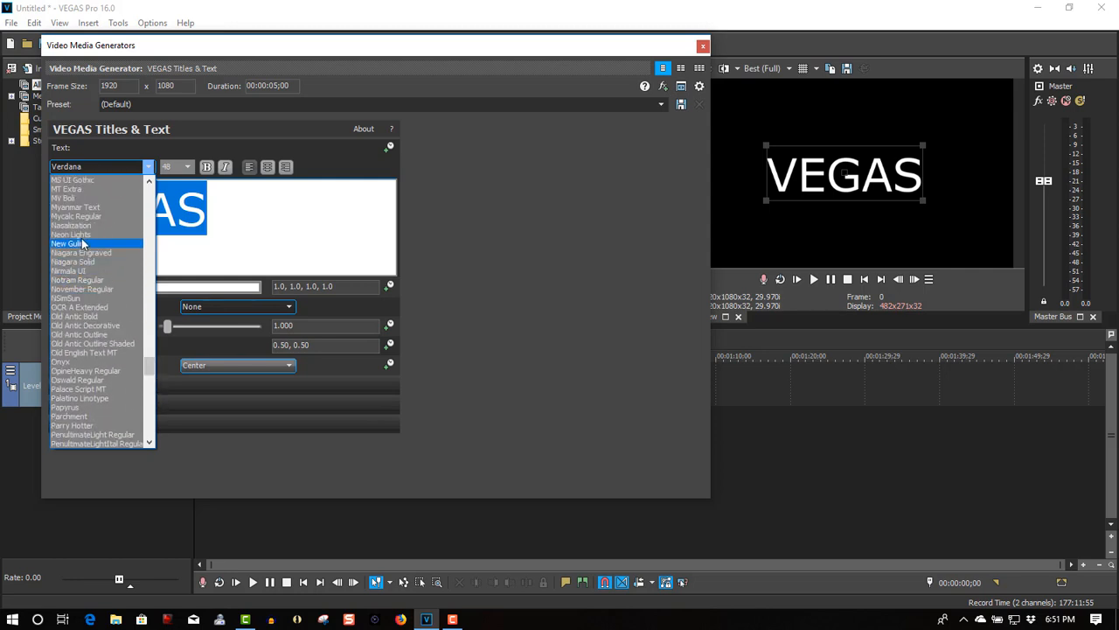
Apply the Neon Lights font and raise the text scale to about 1.65.
{"action": "left_click", "coordinate": [72, 234]}
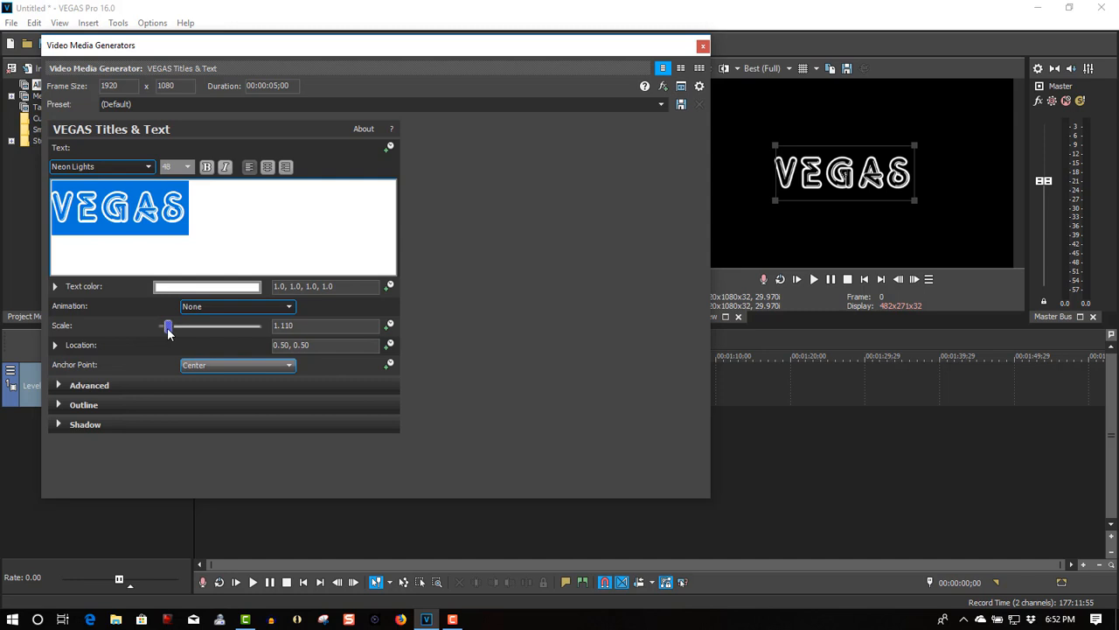
{"action": "left_click_drag", "start_coordinate": [169, 325], "coordinate": [175, 326]}
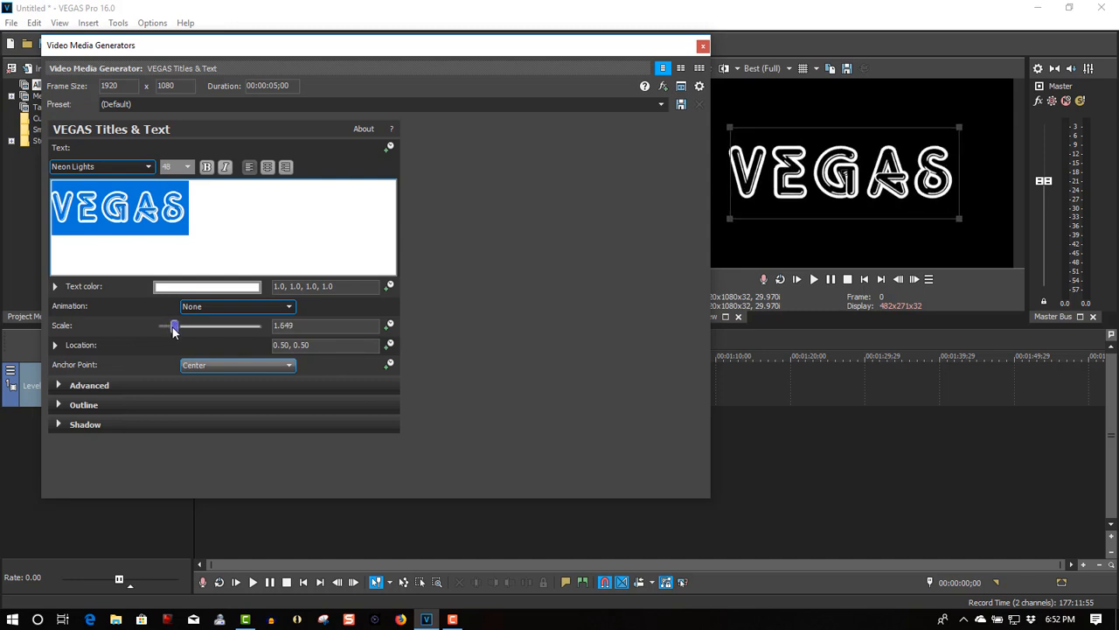
{"action": "left_click_drag", "start_coordinate": [175, 325], "coordinate": [177, 325]}
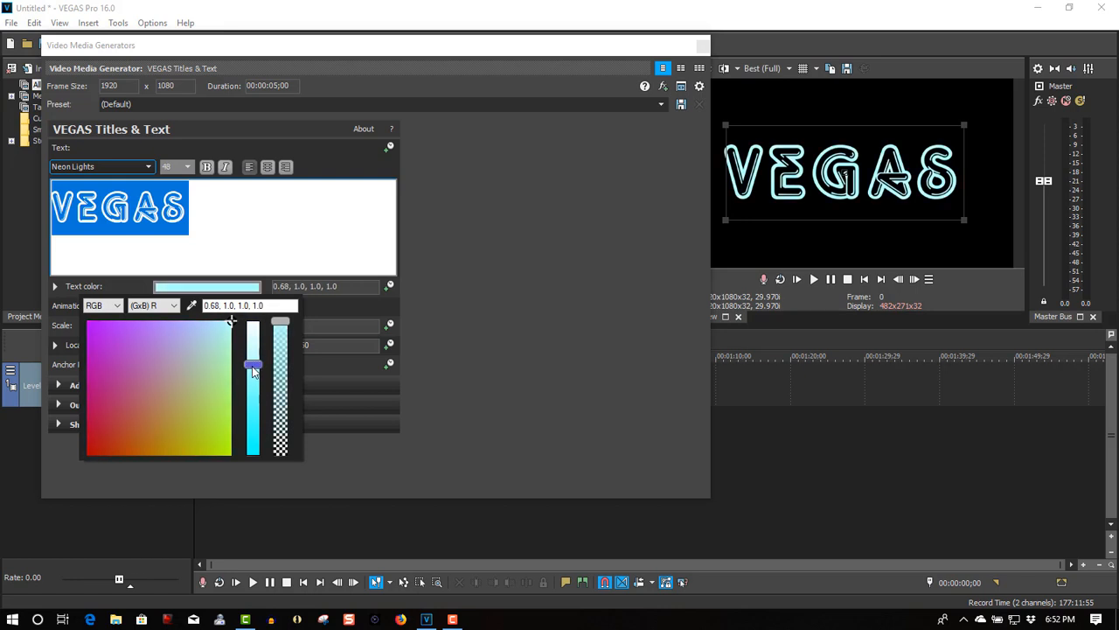
Drag the color picker to change the VEGAS text to sky blue (0.34, 0.77, 0.96).
{"action": "left_click_drag", "start_coordinate": [253, 366], "coordinate": [253, 402]}
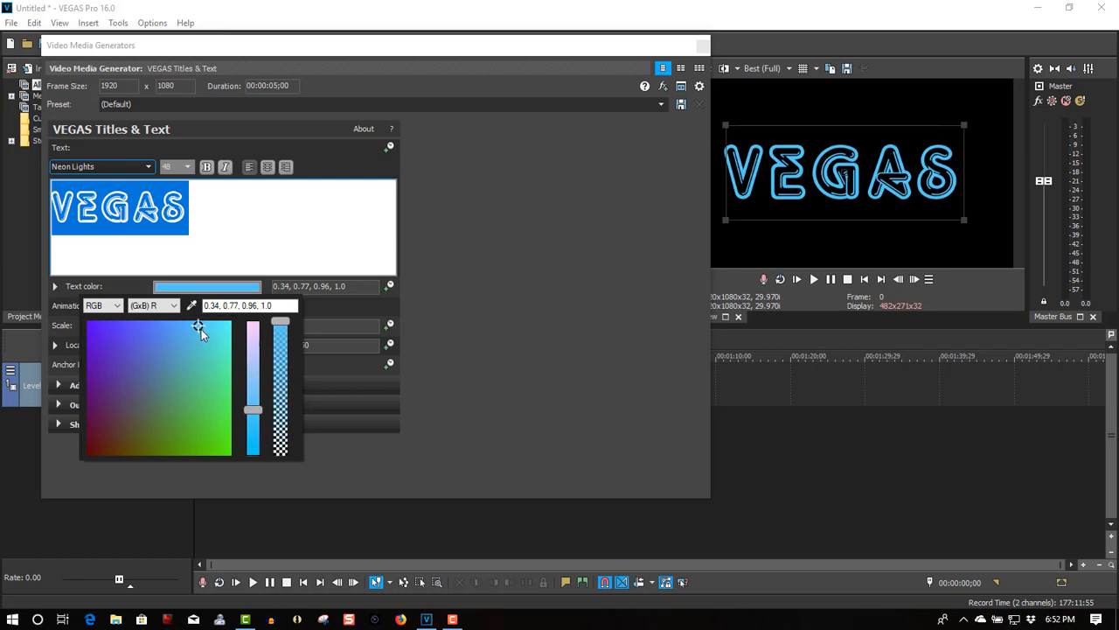
{"action": "mouse_move", "coordinate": [772, 144]}
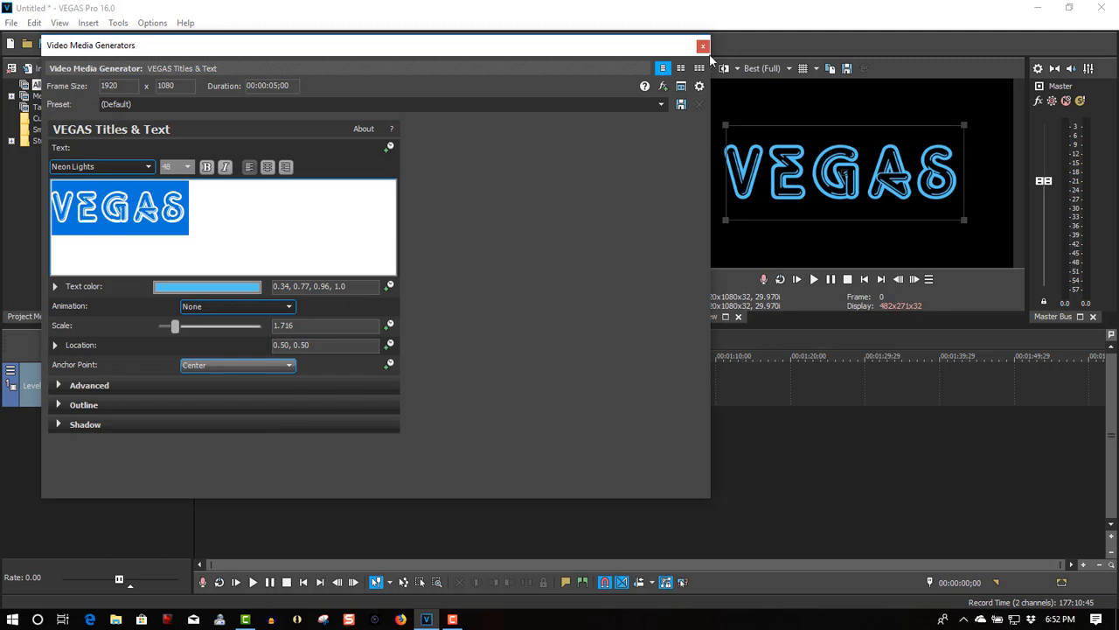
Close the Video Media Generators window and apply the Glow effect to the text event.
{"action": "left_click", "coordinate": [703, 46]}
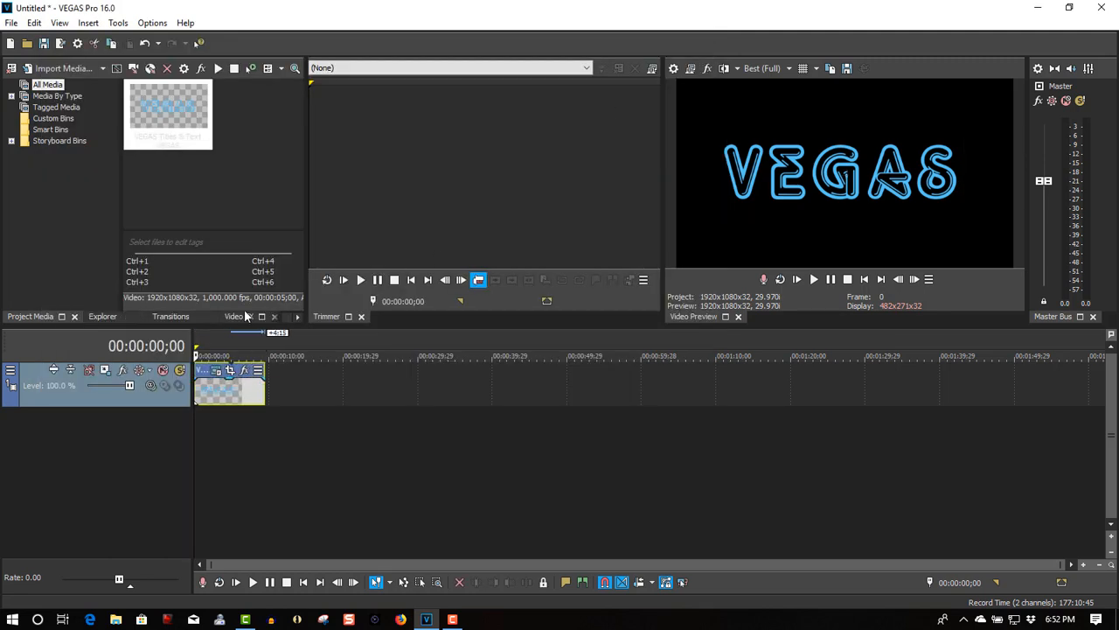
{"action": "left_click", "coordinate": [234, 315]}
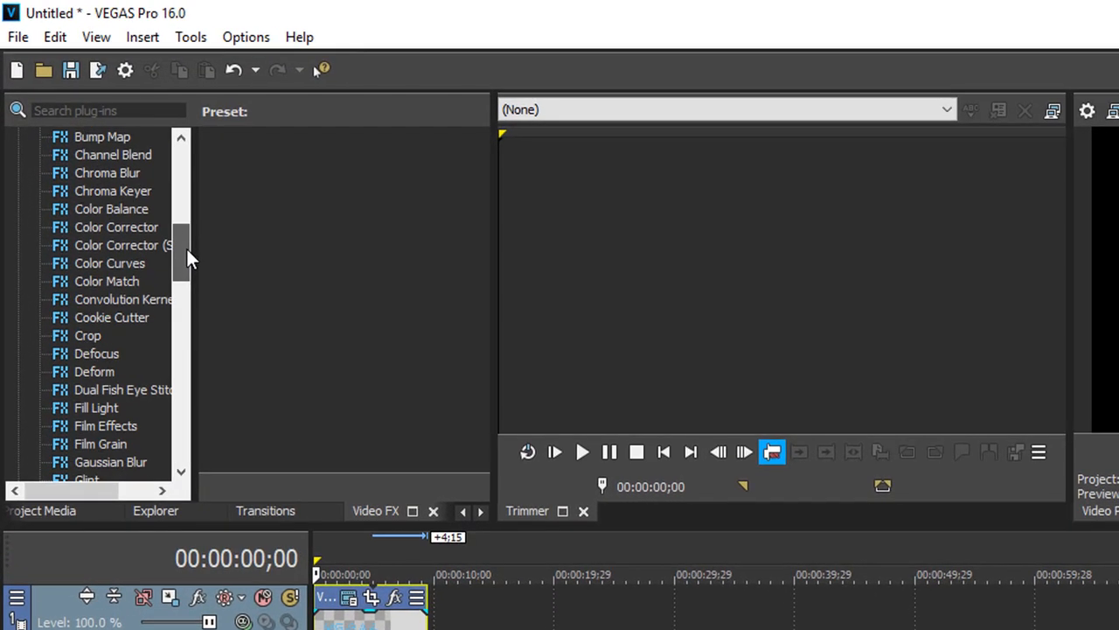
{"action": "scroll", "scroll_direction": "down", "scroll_amount": 3}
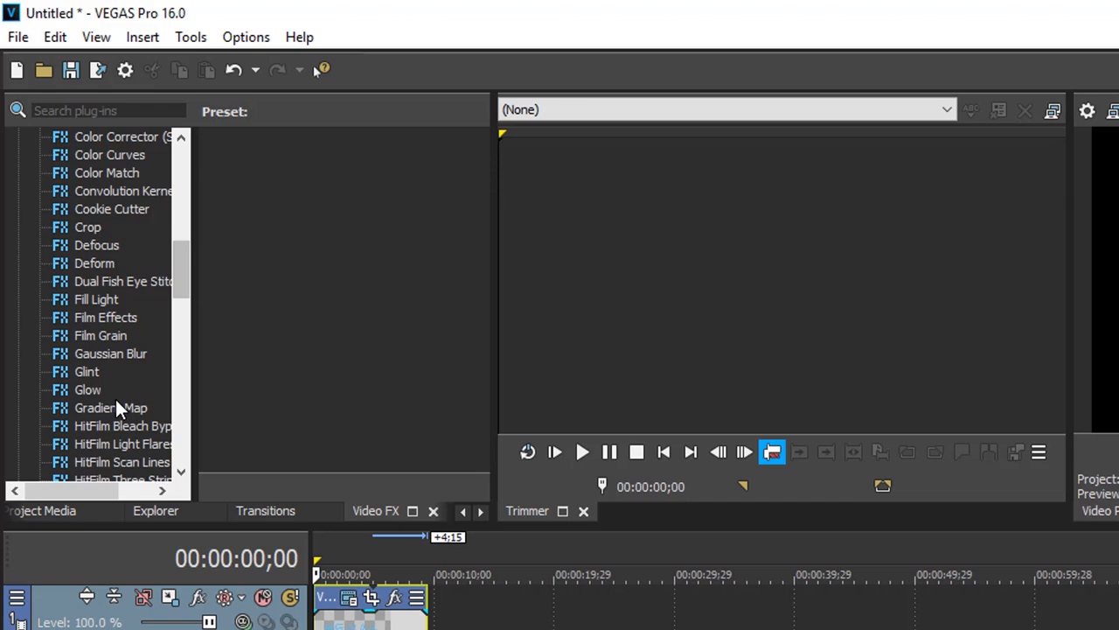
{"action": "left_click", "coordinate": [88, 389]}
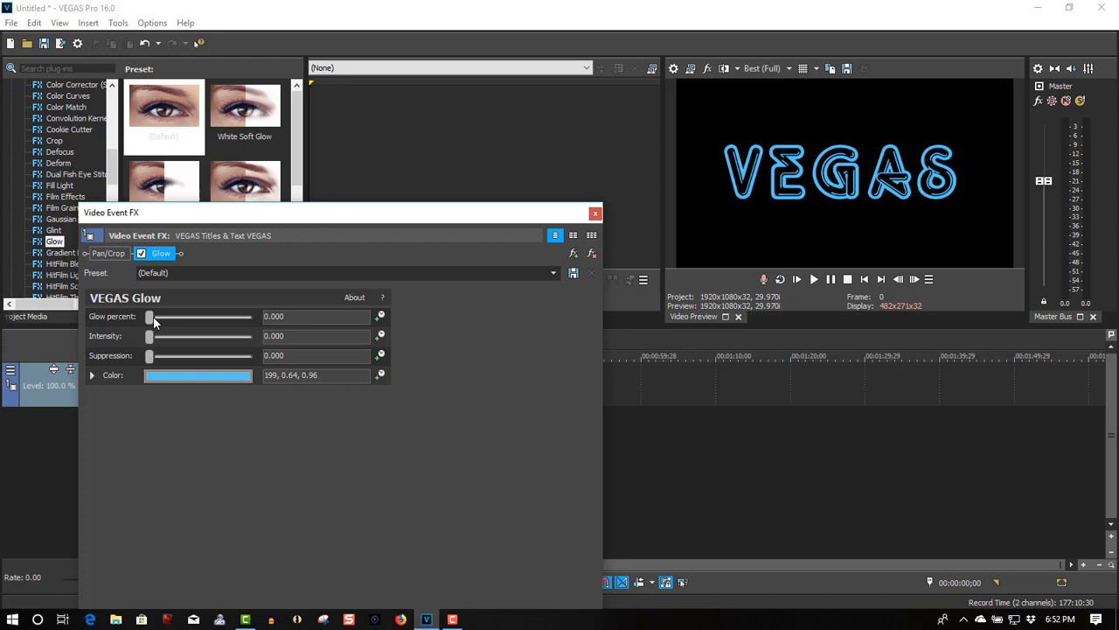
Set the Glow percent to about 0.231 and intensity to about 2.04.
{"action": "left_click_drag", "start_coordinate": [148, 316], "coordinate": [155, 317]}
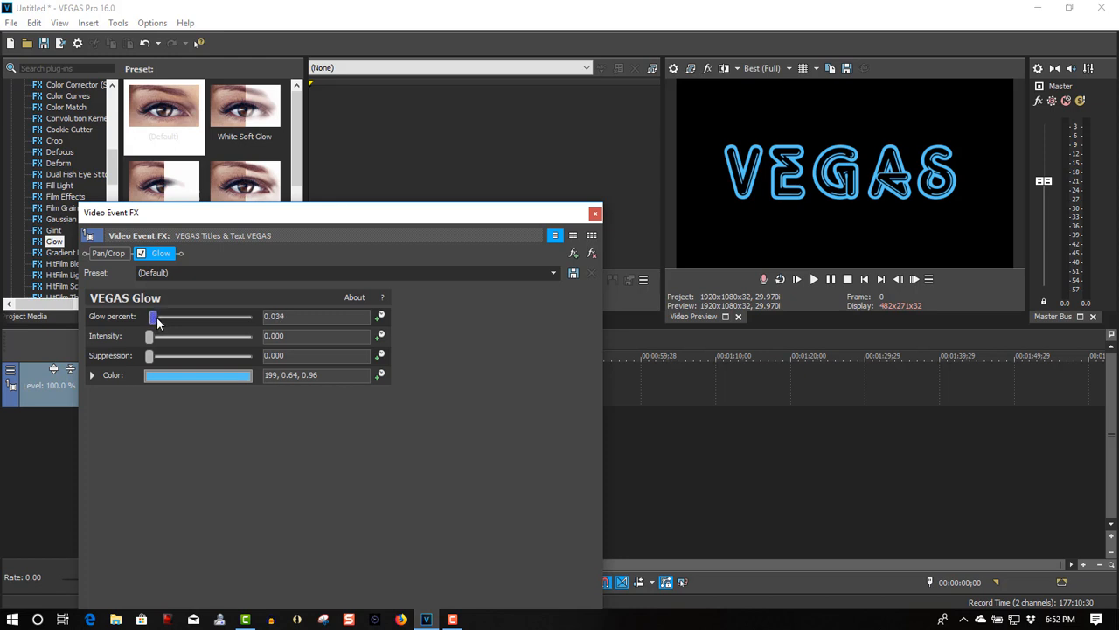
{"action": "left_click_drag", "start_coordinate": [154, 317], "coordinate": [166, 317]}
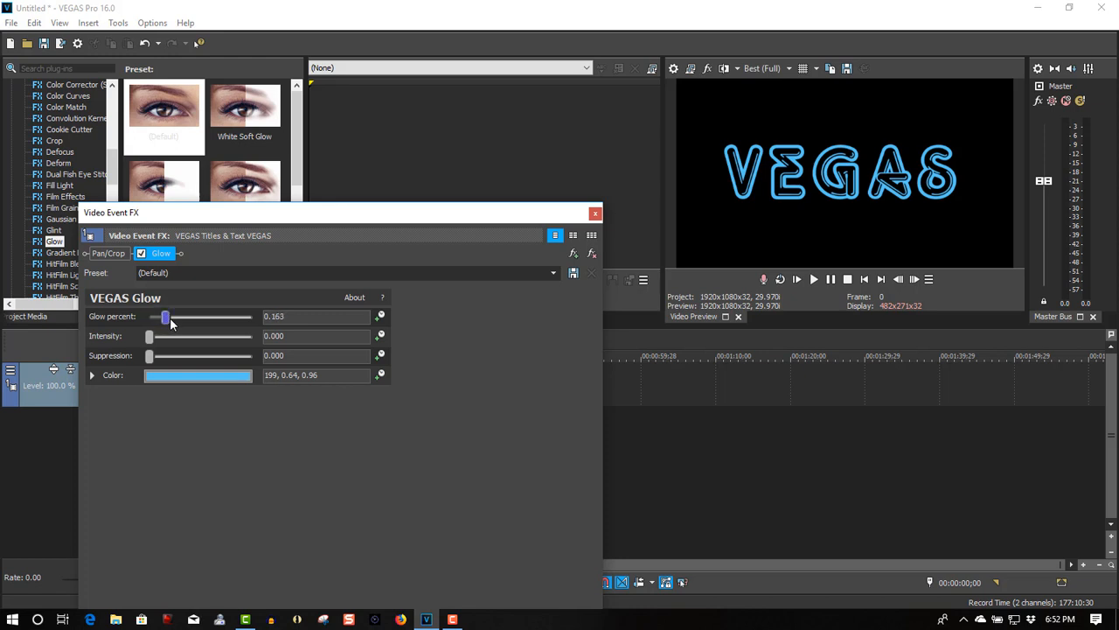
{"action": "left_click_drag", "start_coordinate": [148, 335], "coordinate": [154, 336]}
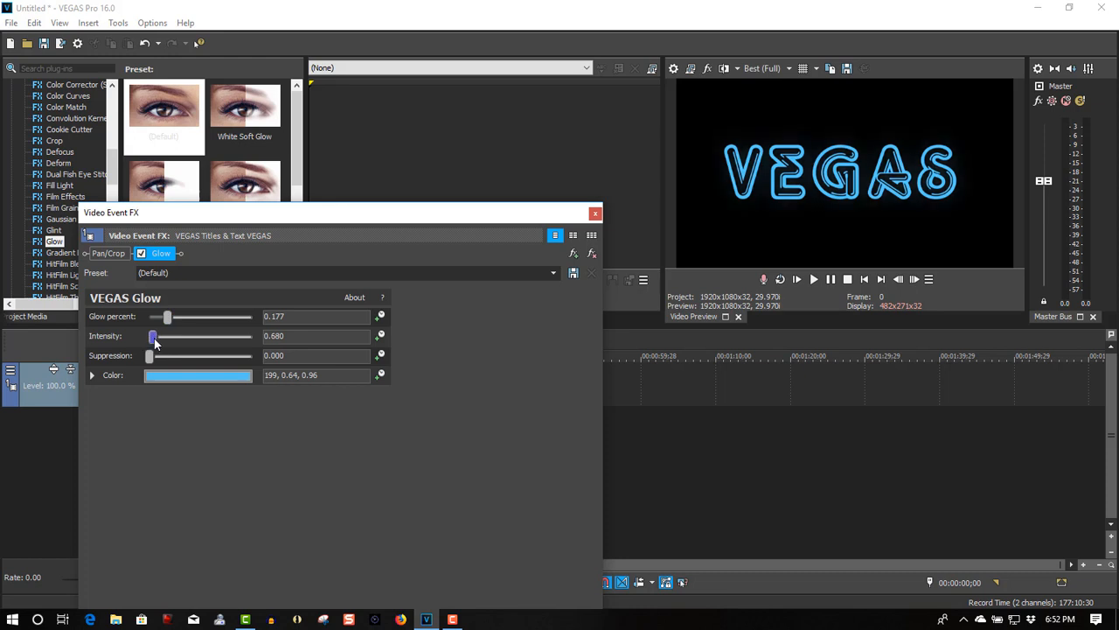
{"action": "left_click_drag", "start_coordinate": [153, 336], "coordinate": [159, 336]}
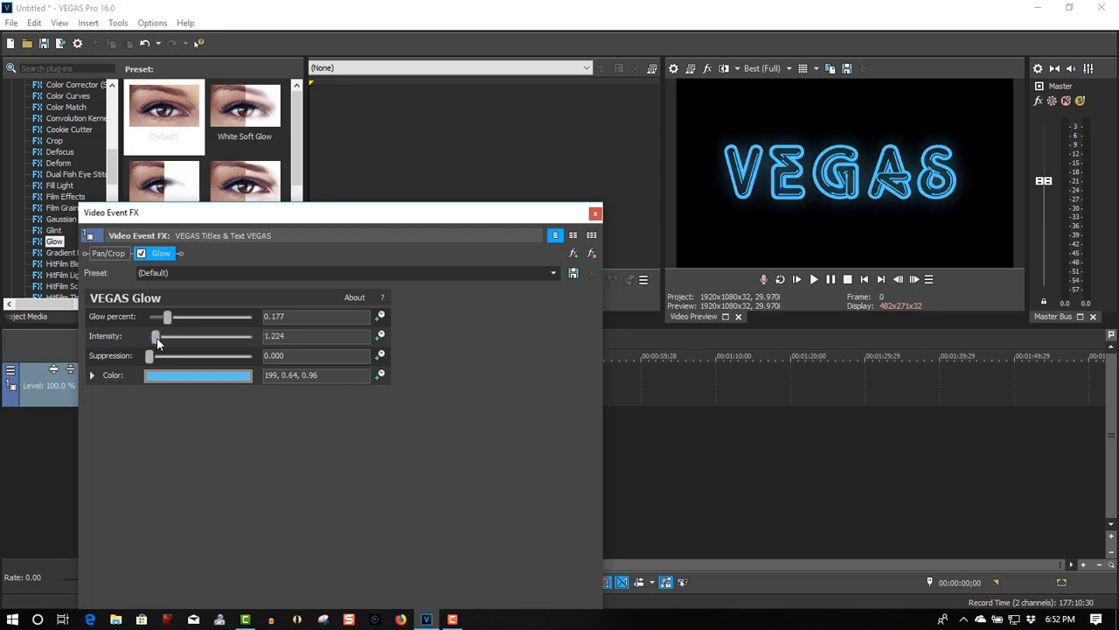
{"action": "left_click_drag", "start_coordinate": [156, 336], "coordinate": [160, 336]}
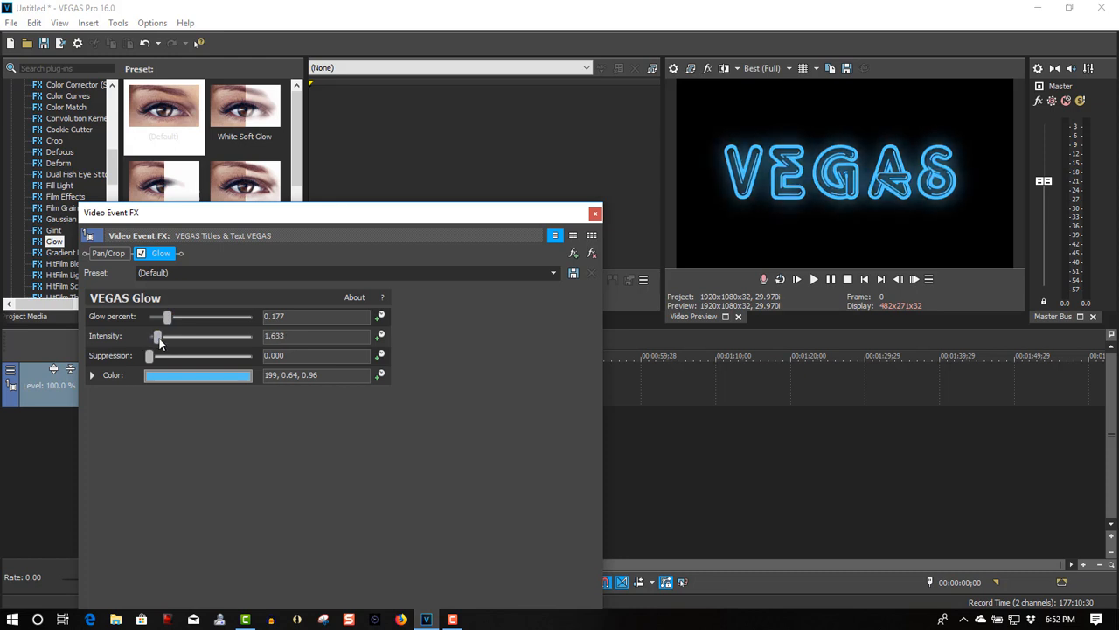
{"action": "left_click_drag", "start_coordinate": [157, 336], "coordinate": [160, 335]}
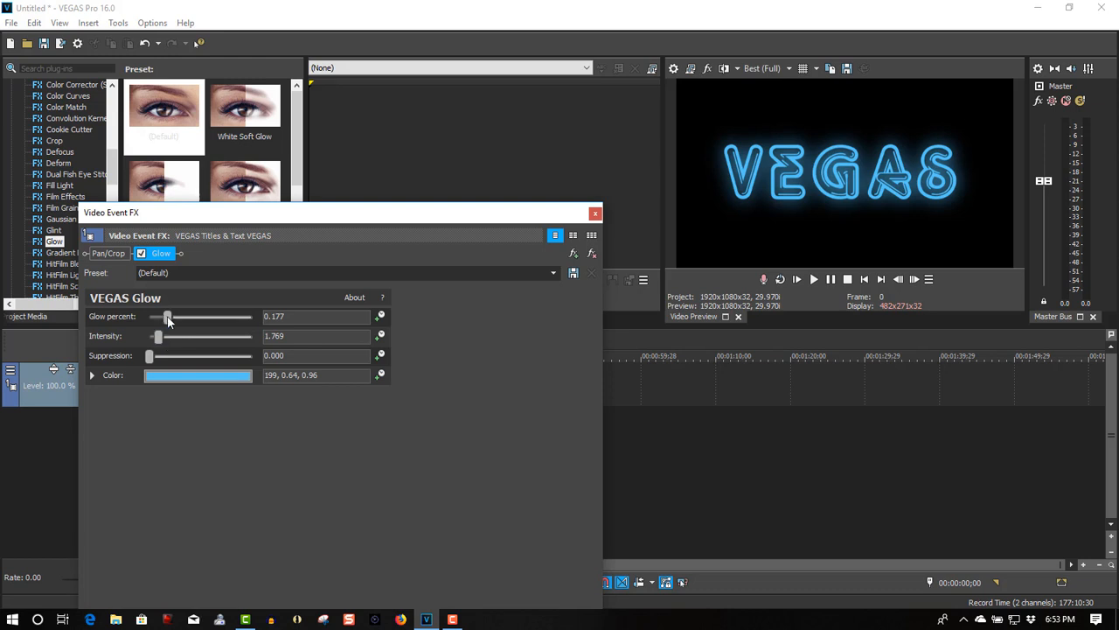
{"action": "left_click_drag", "start_coordinate": [168, 317], "coordinate": [173, 317]}
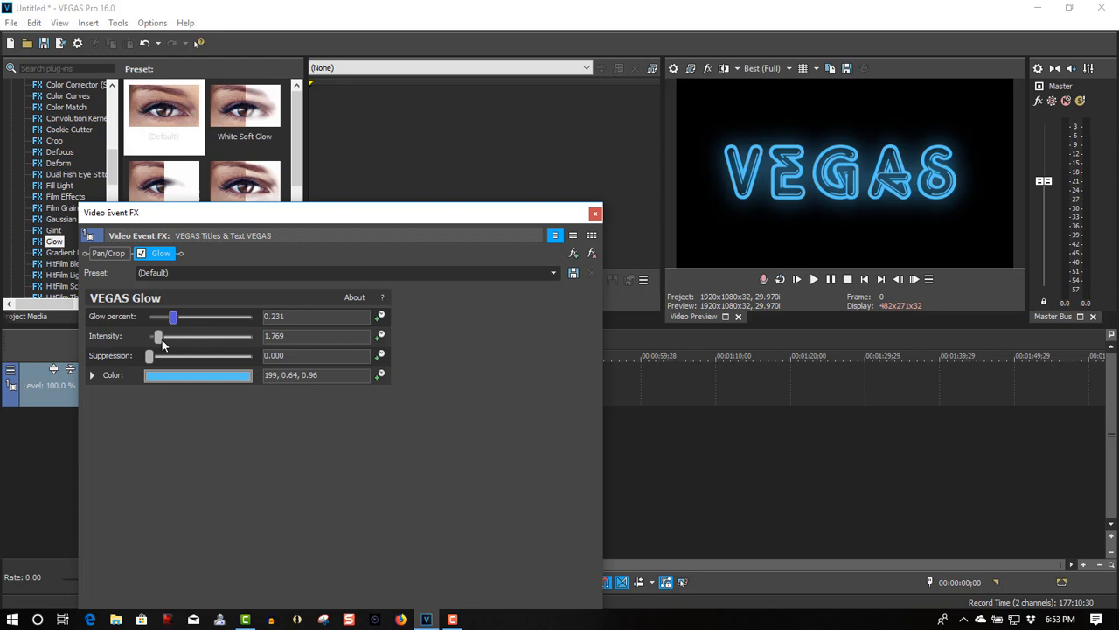
{"action": "left_click_drag", "start_coordinate": [158, 335], "coordinate": [163, 336]}
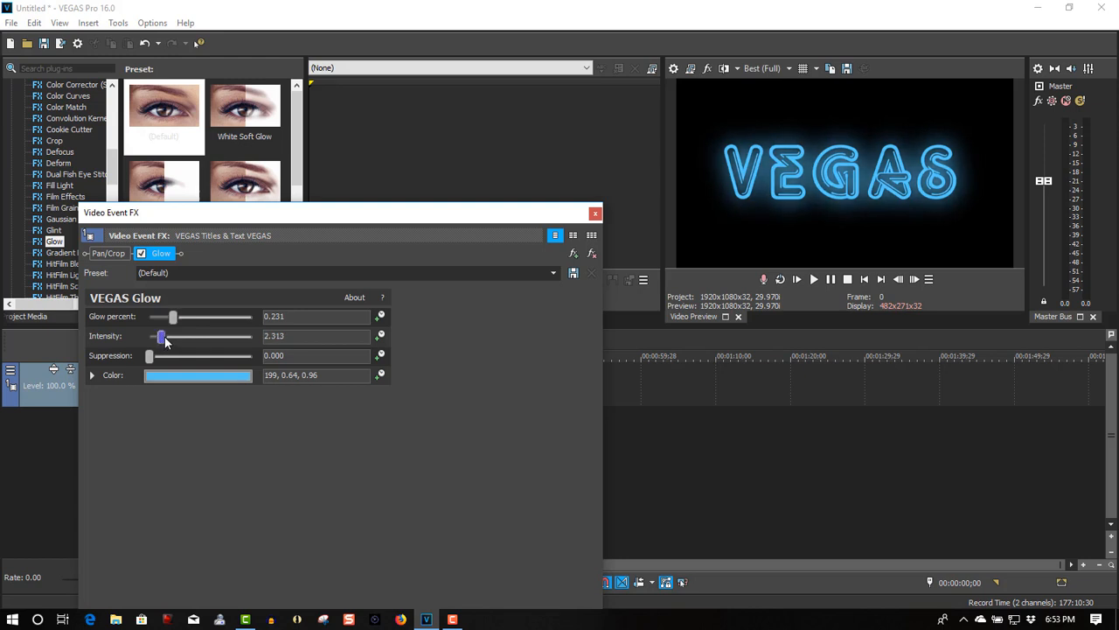
{"action": "left_click_drag", "start_coordinate": [160, 337], "coordinate": [155, 337]}
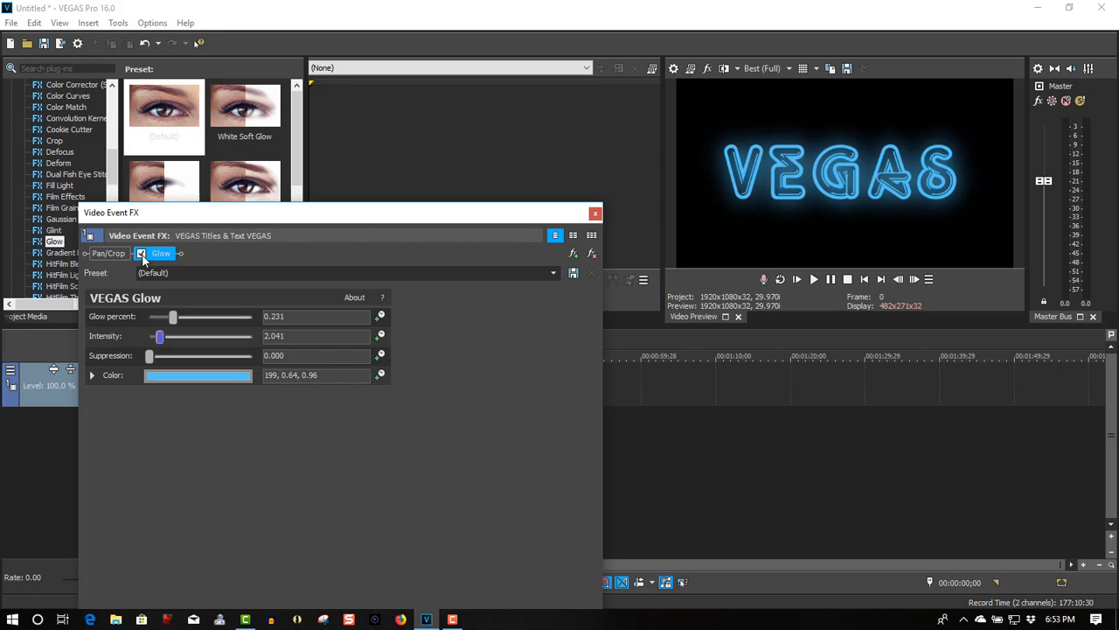
Toggle Glow off and back on to compare, then close the Video Event FX window.
{"action": "left_click", "coordinate": [142, 254]}
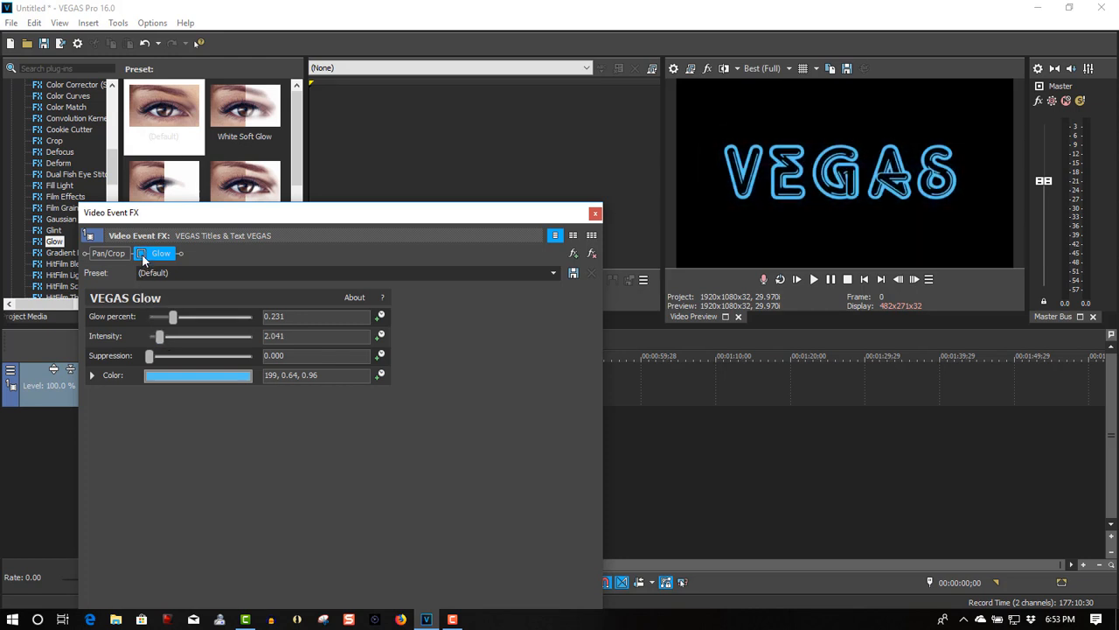
{"action": "left_click", "coordinate": [141, 252]}
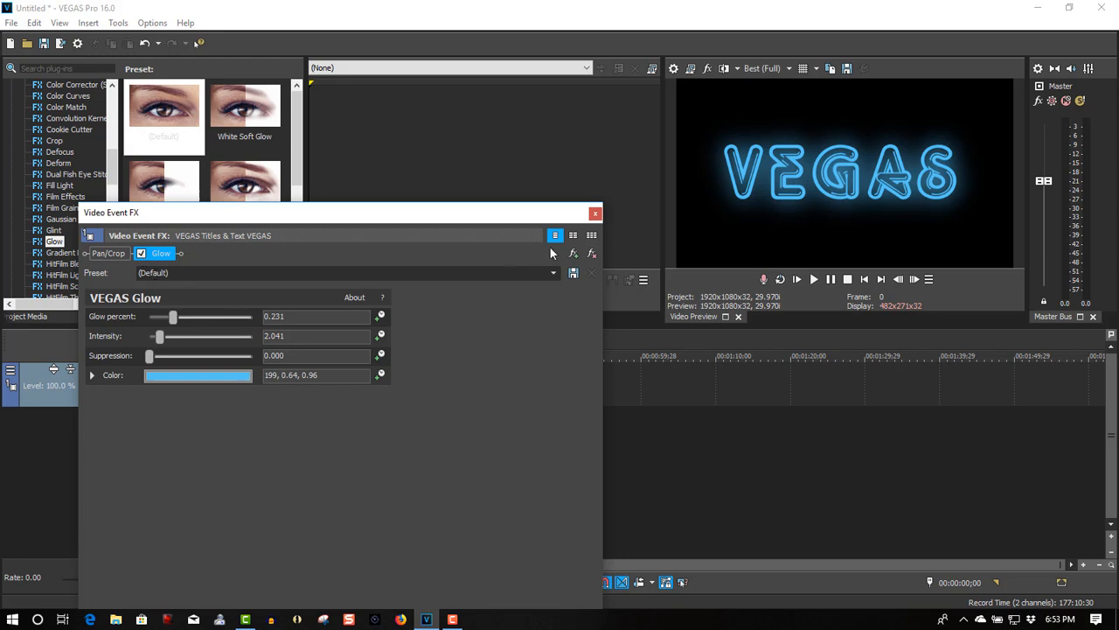
{"action": "left_click", "coordinate": [596, 213]}
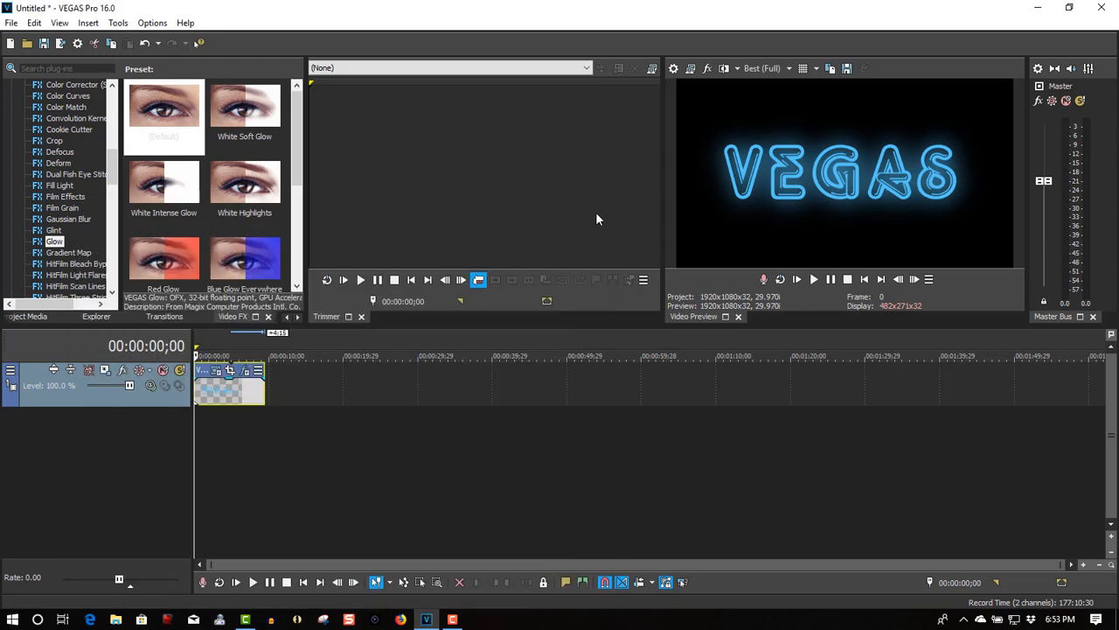